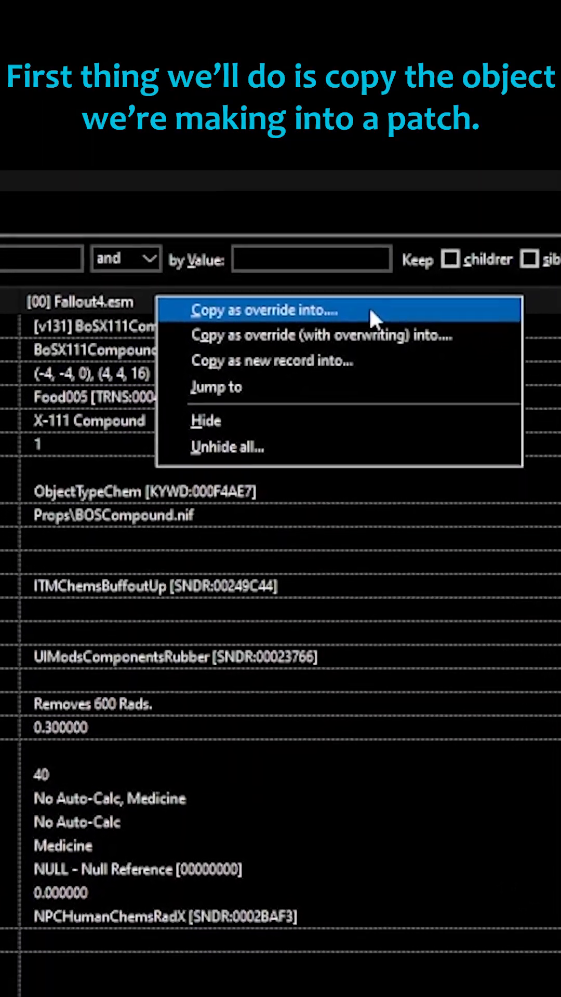
Copy the BoSX111Compound ingestible as an override into FKN MOLERATS.esp.
left_click(264, 311)
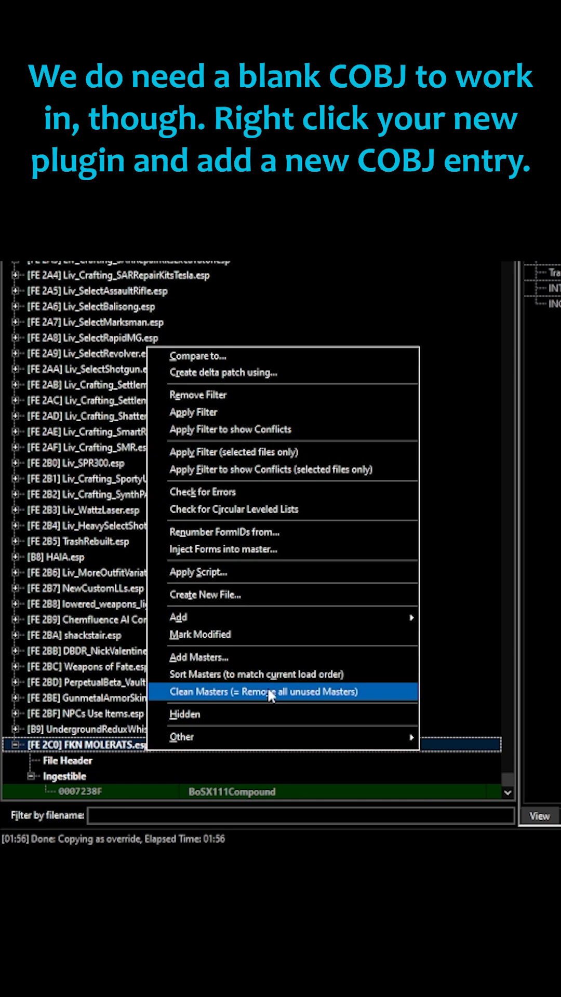
mouse_move(179, 616)
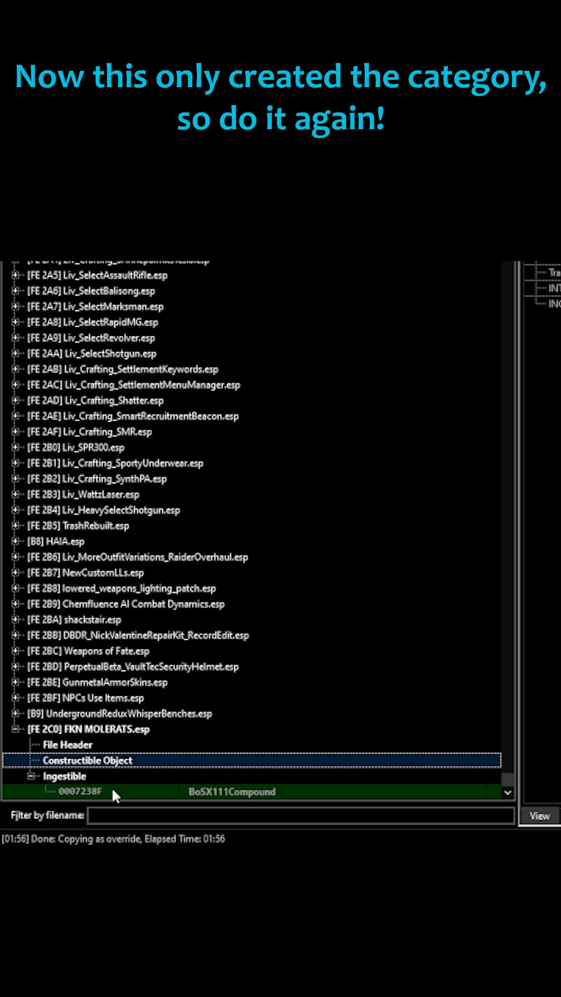
Add a COBJ record 'liv_co_moleratdiseasecure' to FKN MOLERATS.esp.
right_click(86, 759)
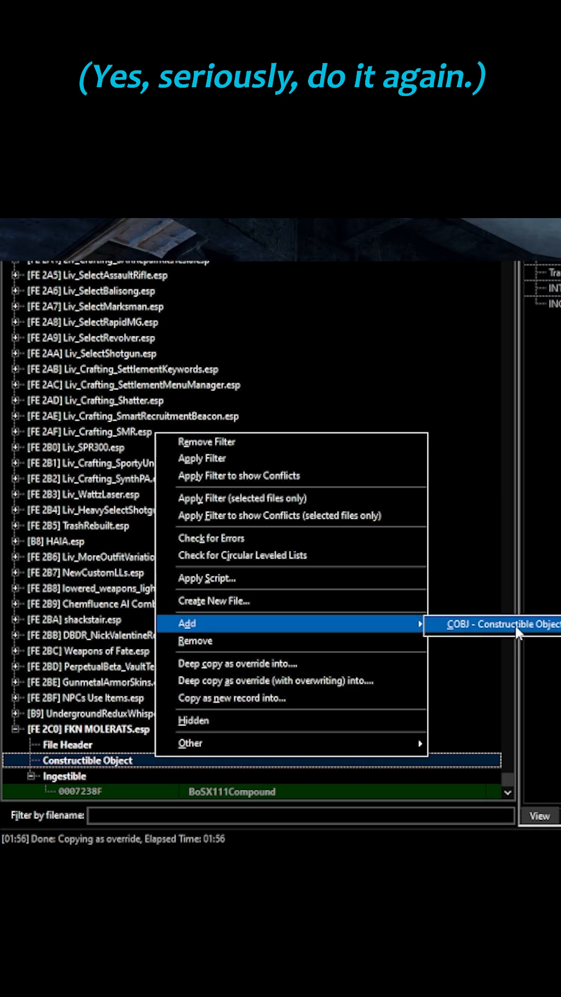
left_click(499, 623)
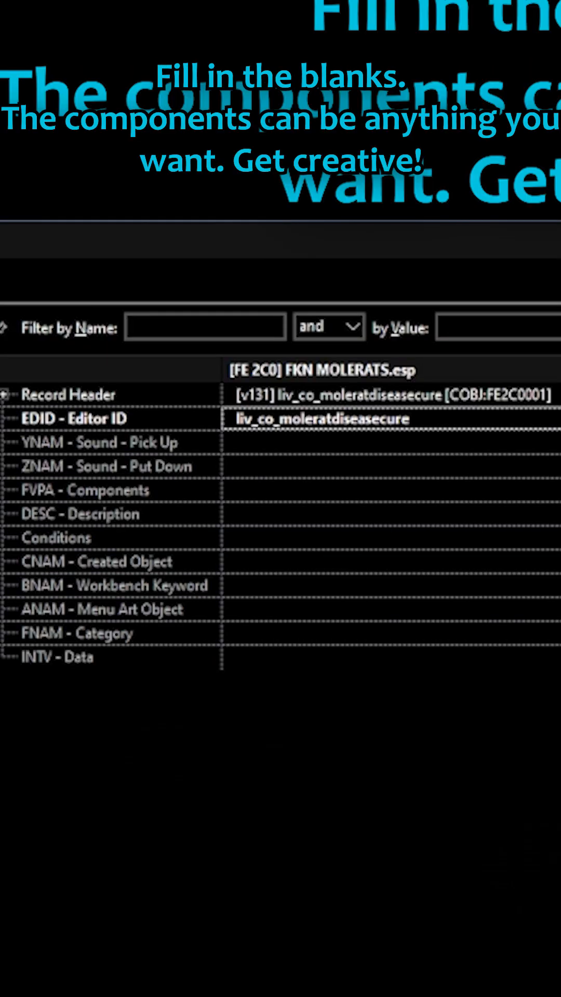